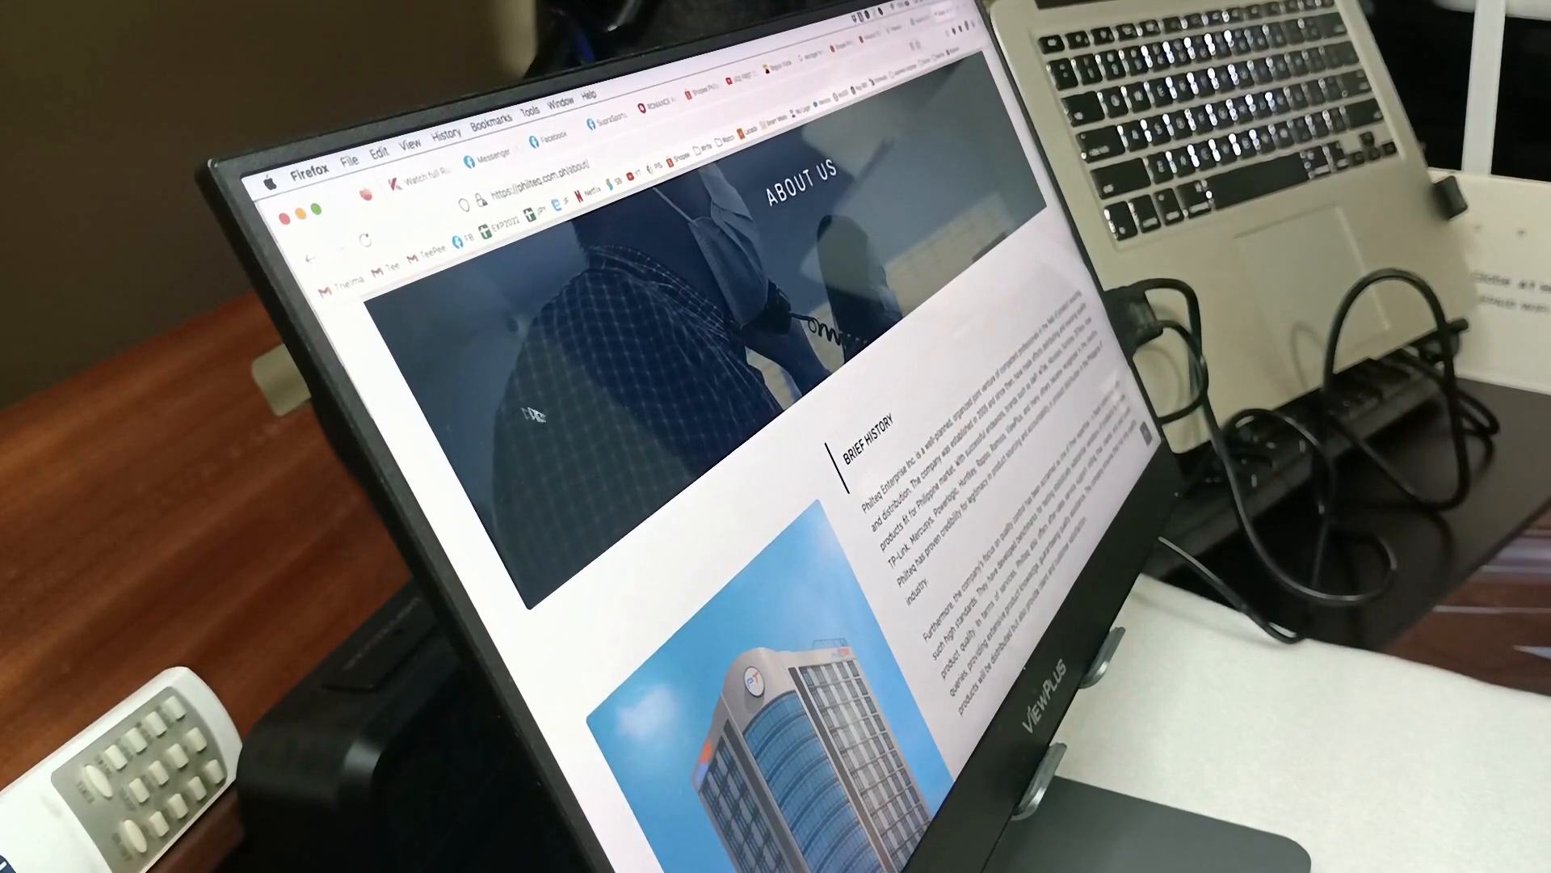
{"action": "scroll", "scroll_direction": "down", "scroll_amount": 3}
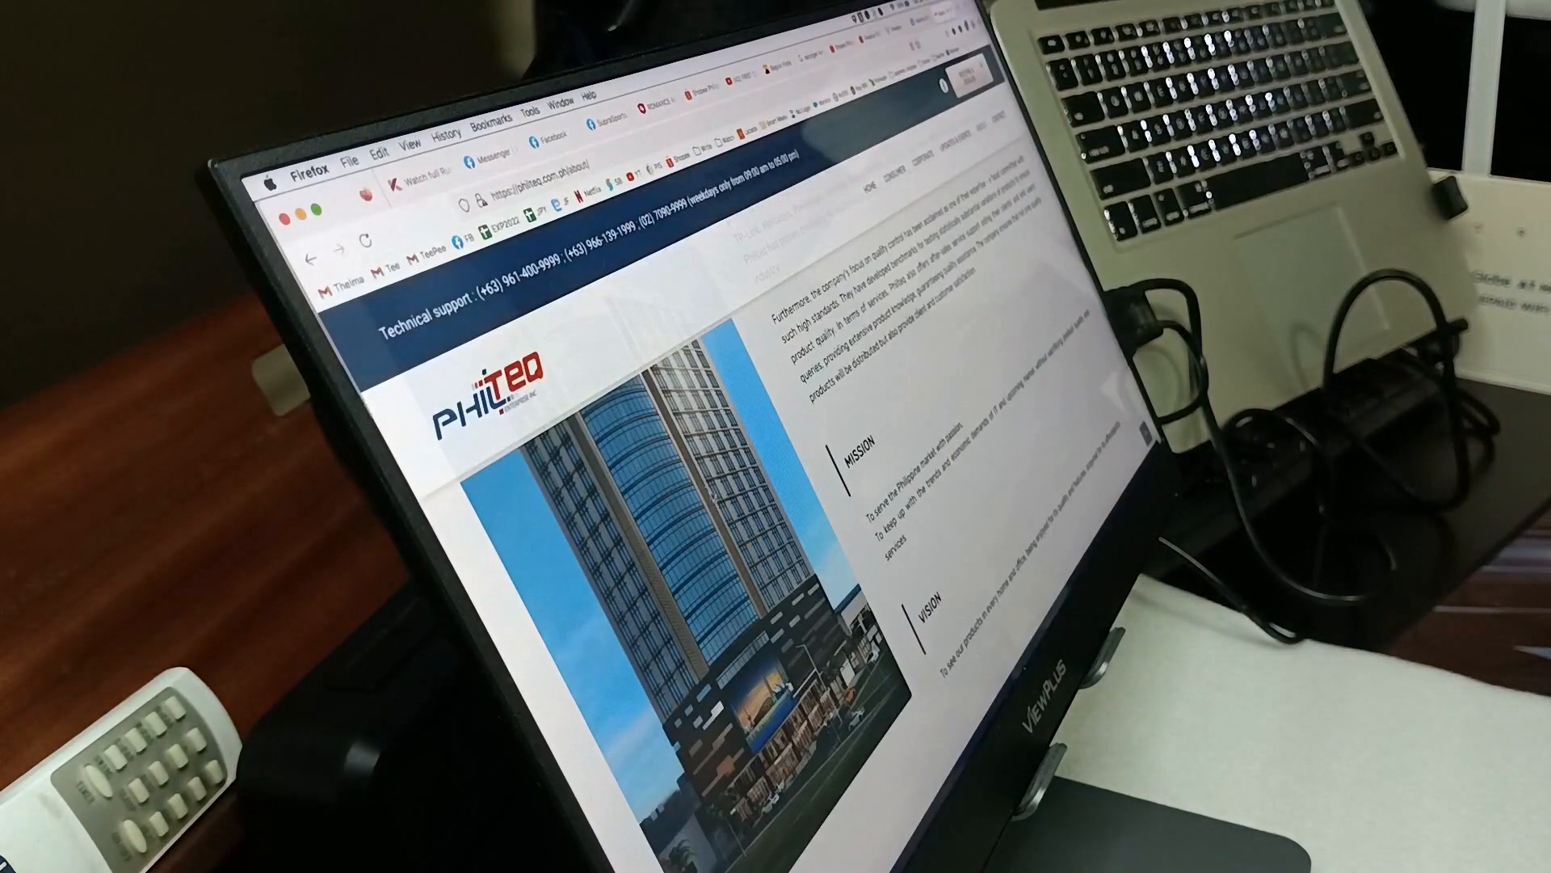
{"action": "scroll", "scroll_direction": "up", "scroll_amount": 3}
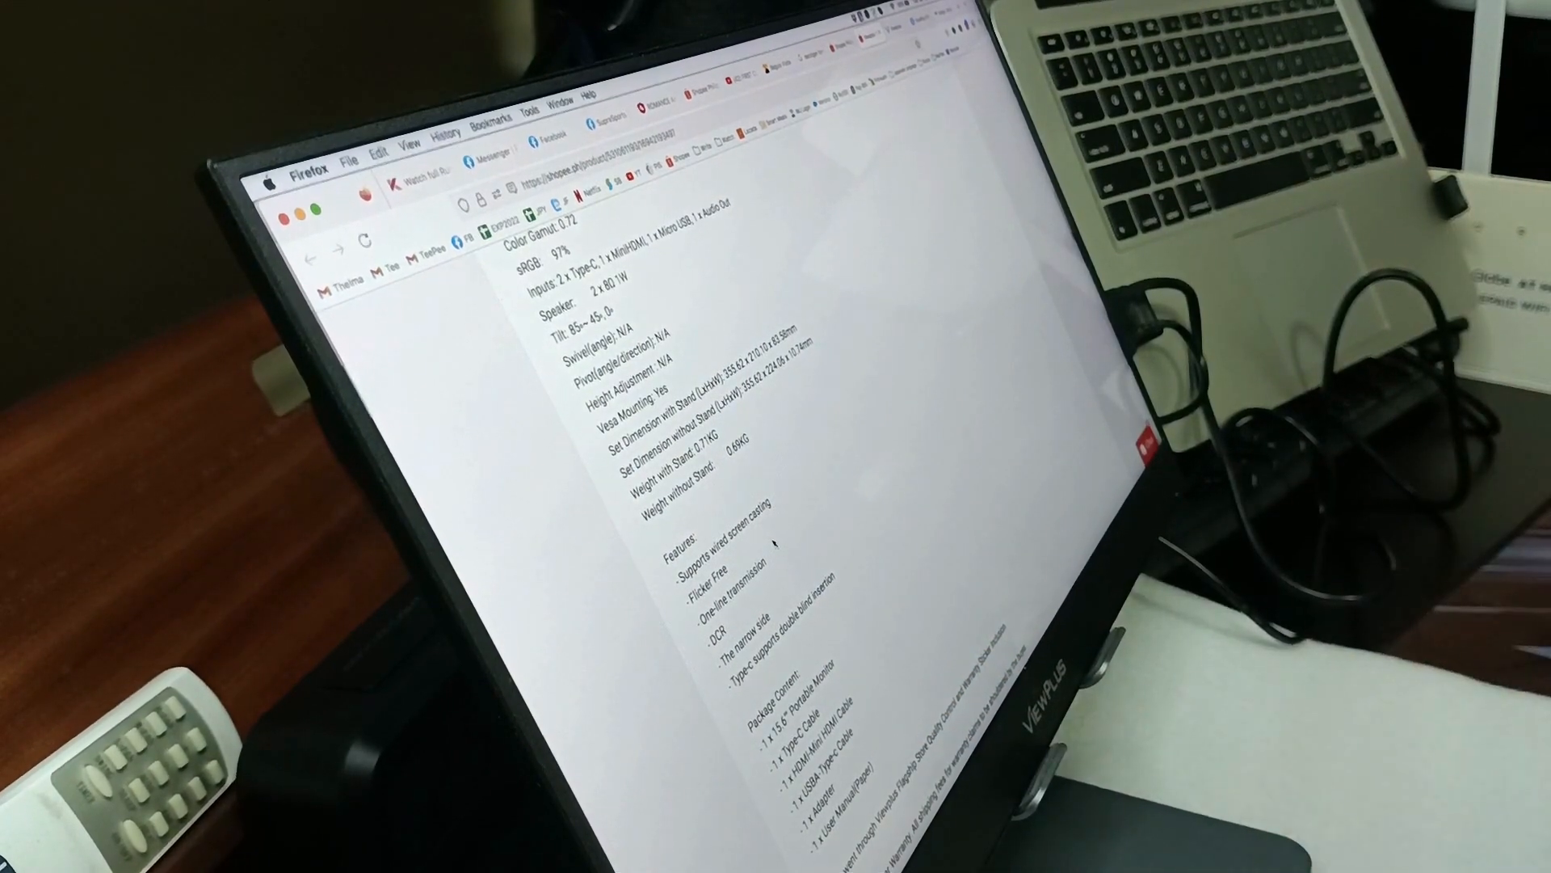
{"action": "scroll", "scroll_direction": "down", "scroll_amount": 3}
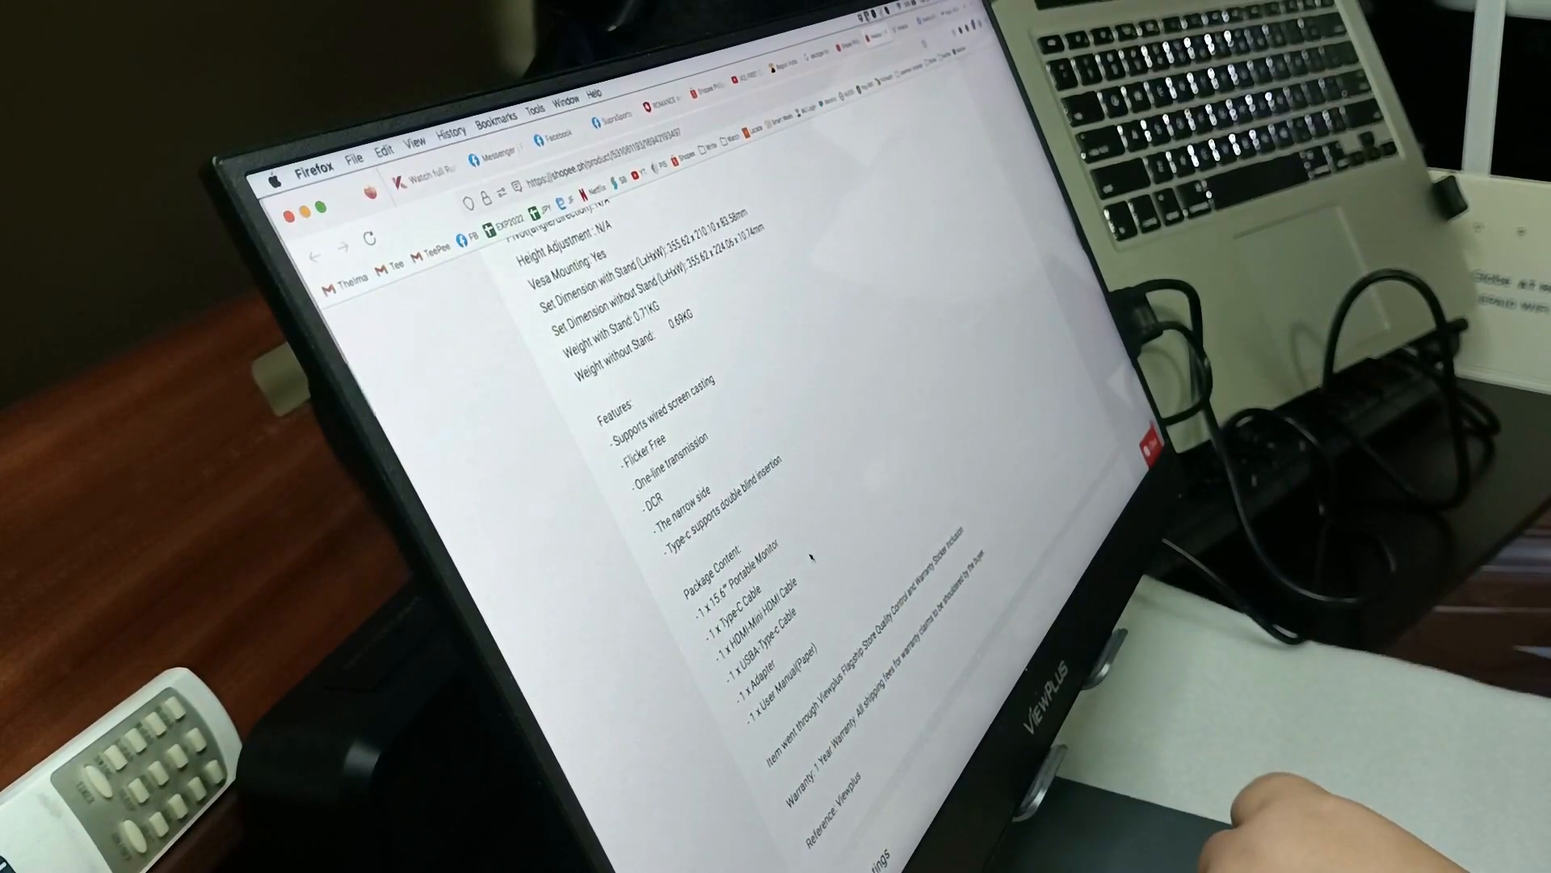
{"action": "scroll", "scroll_direction": "up", "scroll_amount": 3}
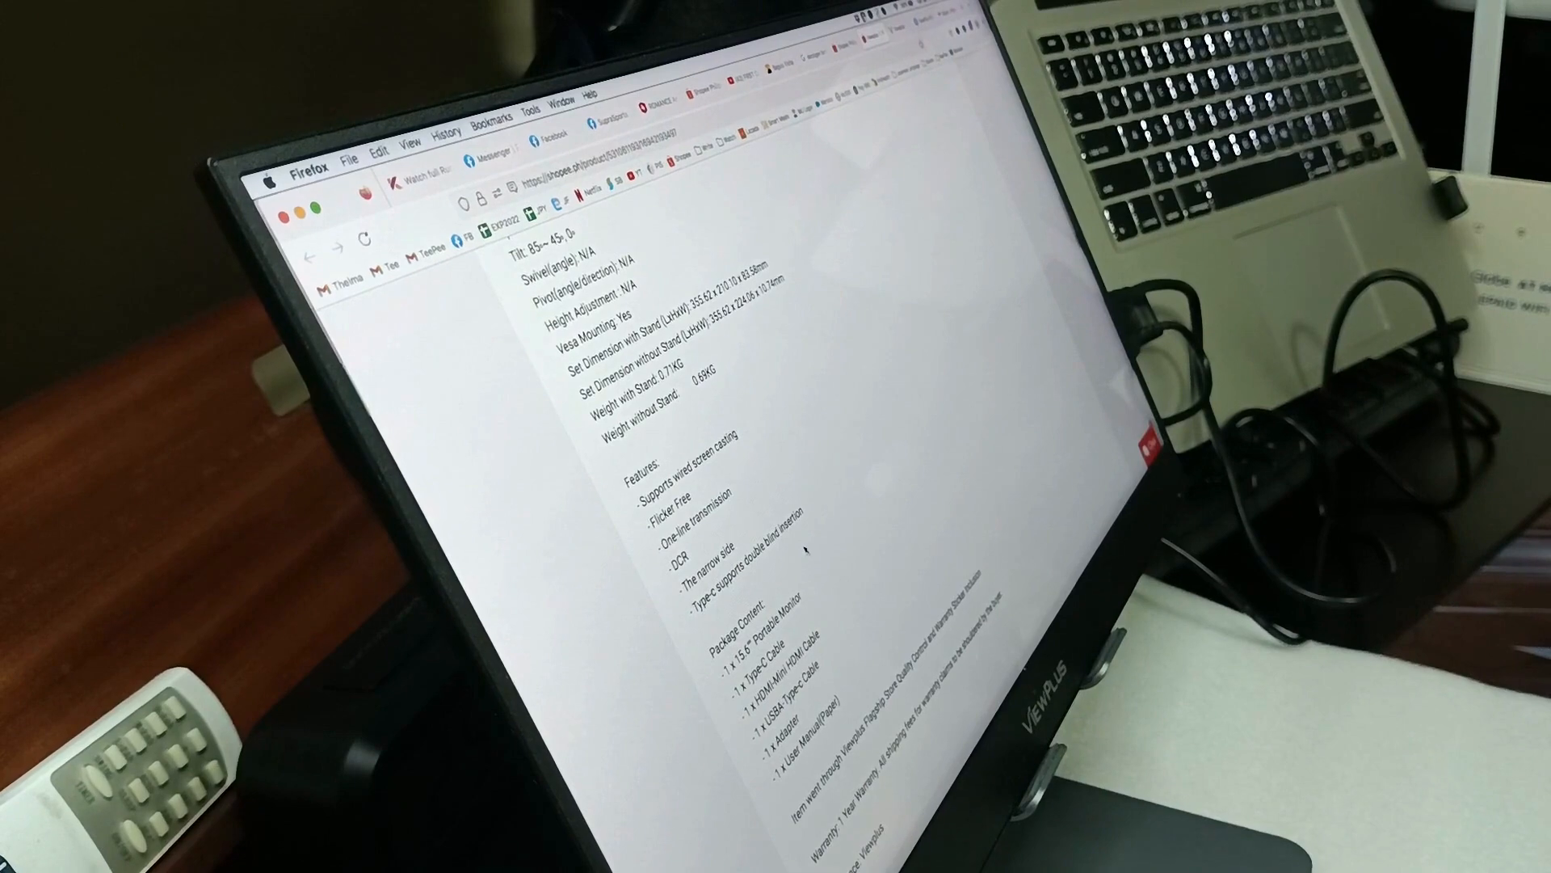